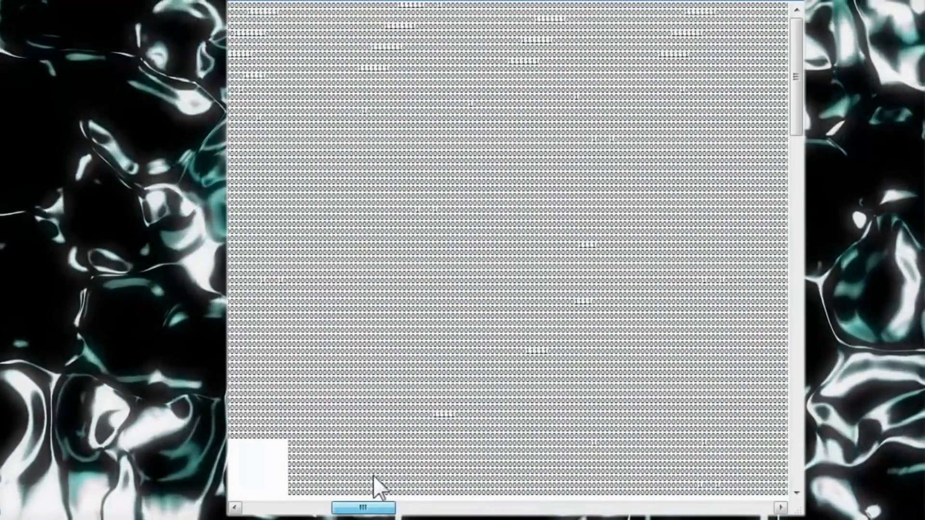
scroll(down, 3)
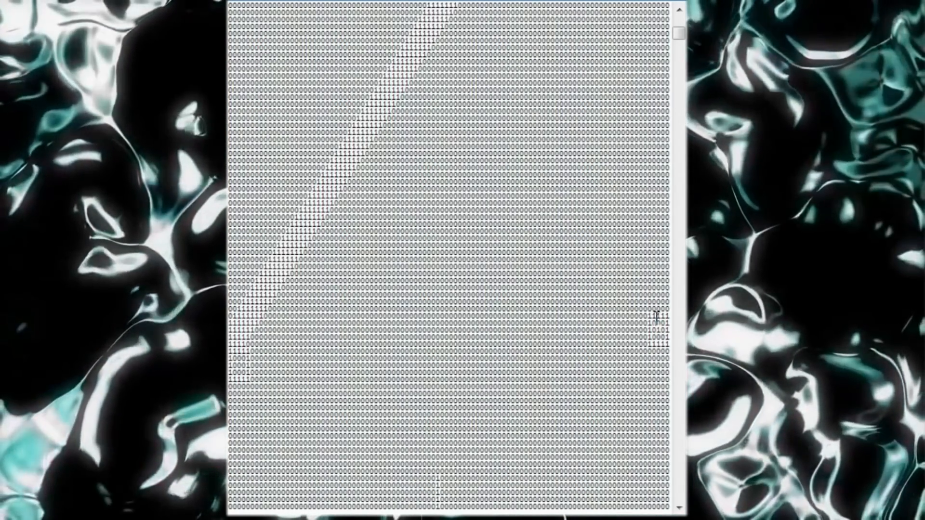
mouse_move(336, 115)
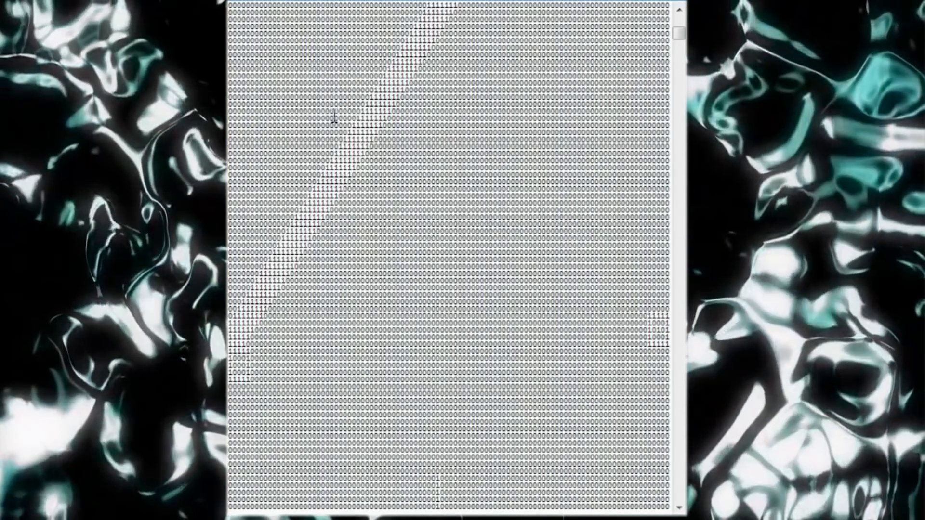